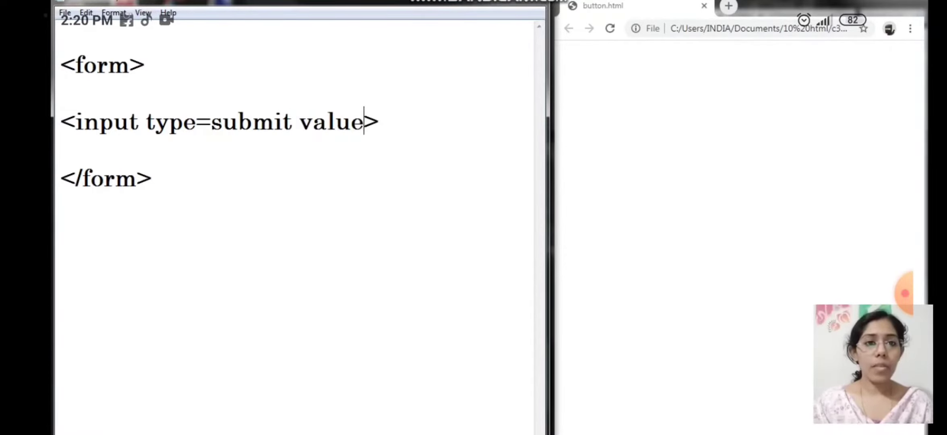
- Give the input a value of submit, then change that value to Okay
{"action": "type", "text": "="}
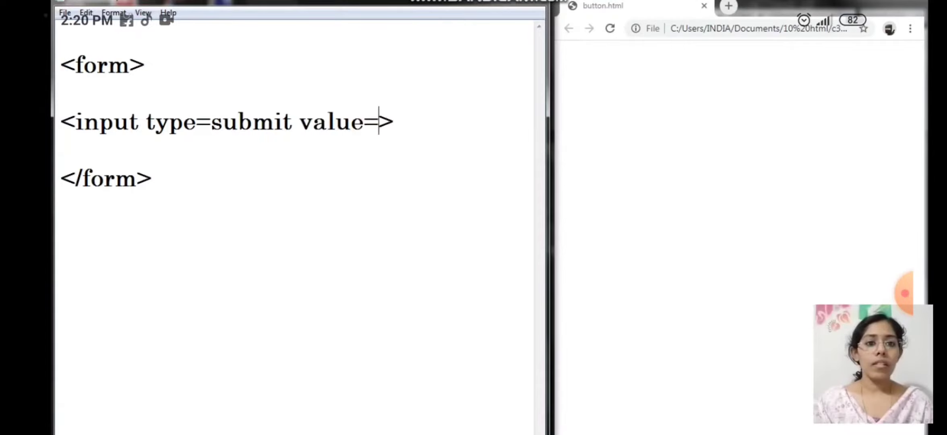
{"action": "type", "text": "submit"}
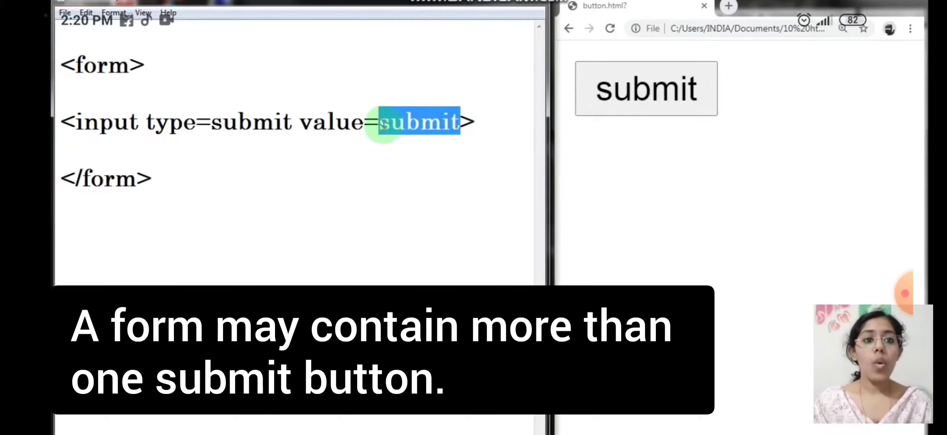
{"action": "type", "text": "Okay"}
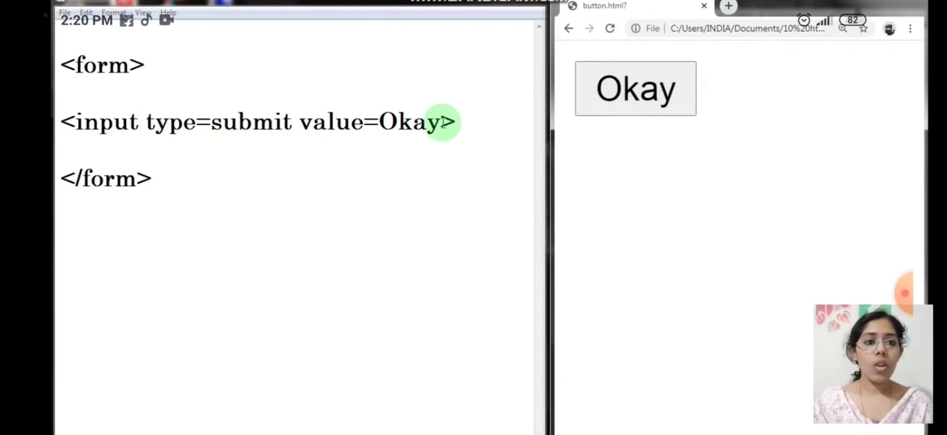
- Replace the value Okay with Next and reload the Chrome preview
{"action": "double_click", "coordinate": [410, 121]}
{"action": "type", "text": "Next"}
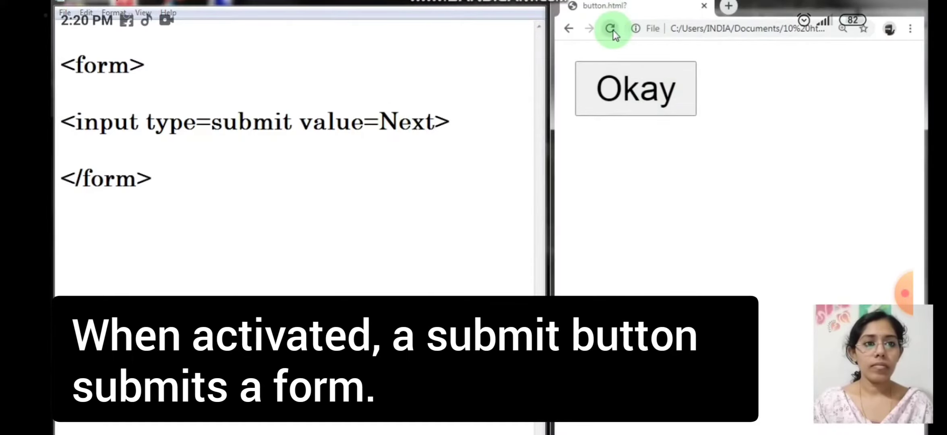
{"action": "left_click", "coordinate": [610, 28]}
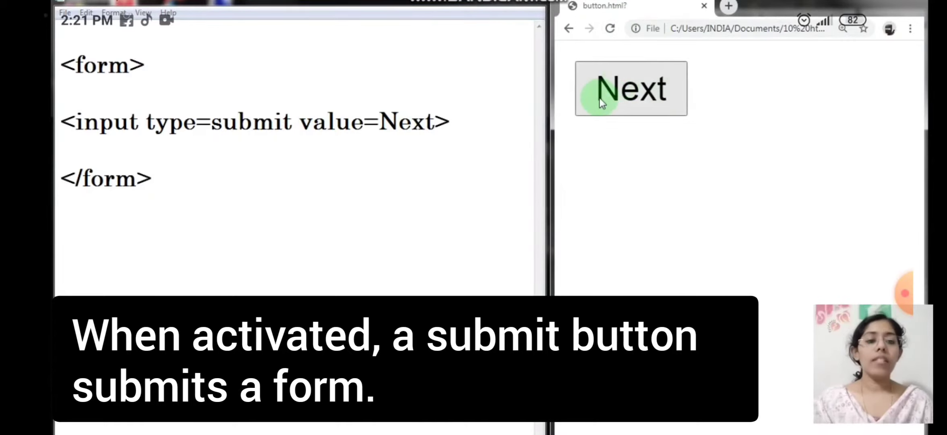
{"action": "mouse_move", "coordinate": [649, 103]}
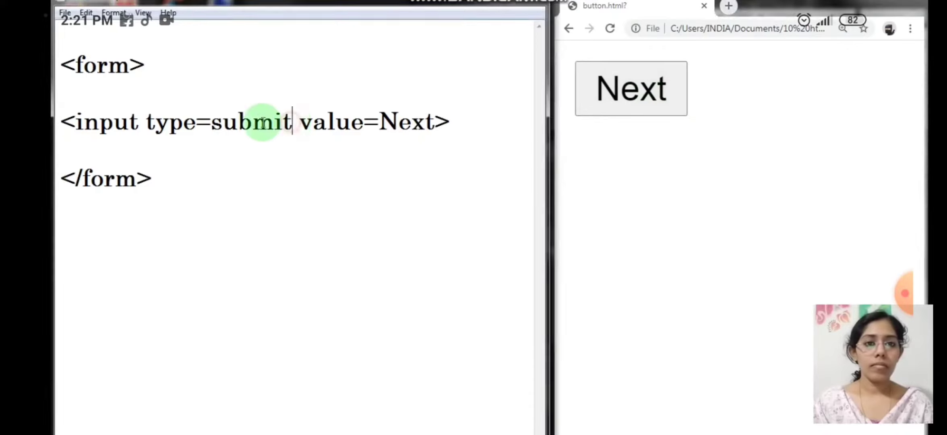
- Change the input's type from submit and value from Next to reset, then refresh Chrome
{"action": "double_click", "coordinate": [250, 121]}
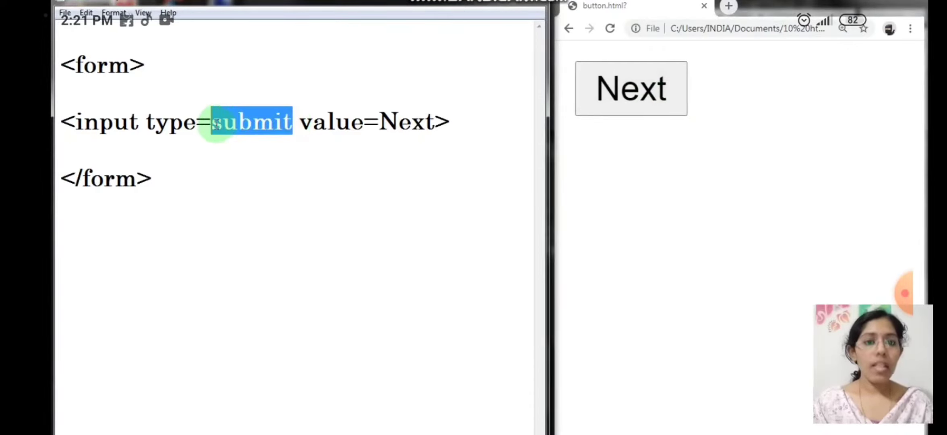
{"action": "type", "text": "reset"}
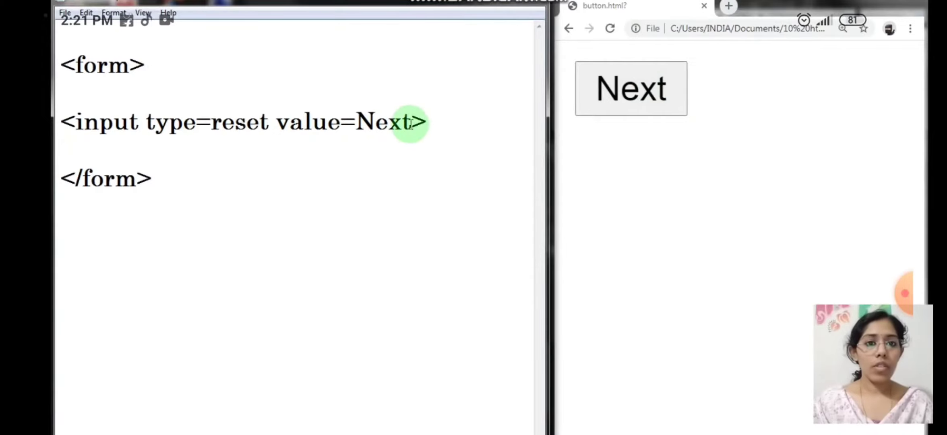
{"action": "double_click", "coordinate": [383, 122]}
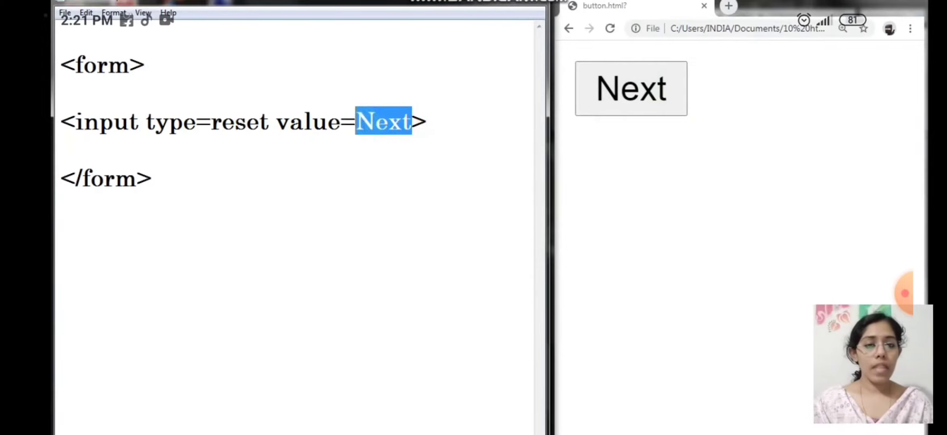
{"action": "type", "text": "reset"}
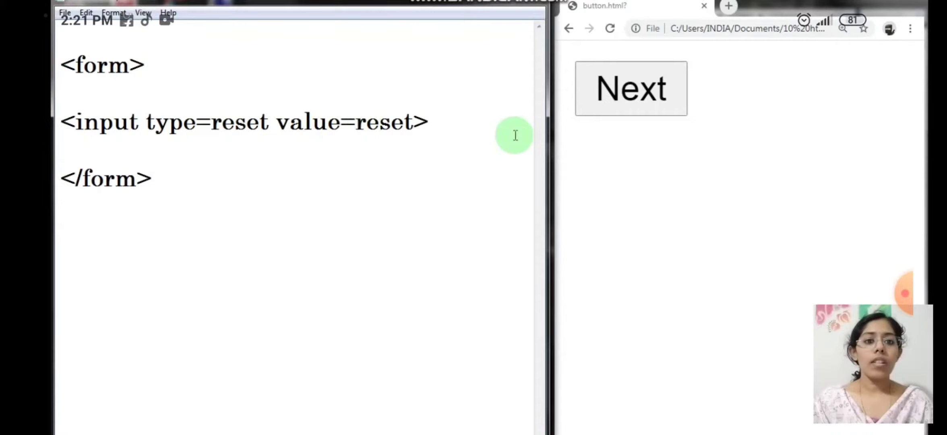
{"action": "left_click", "coordinate": [609, 28]}
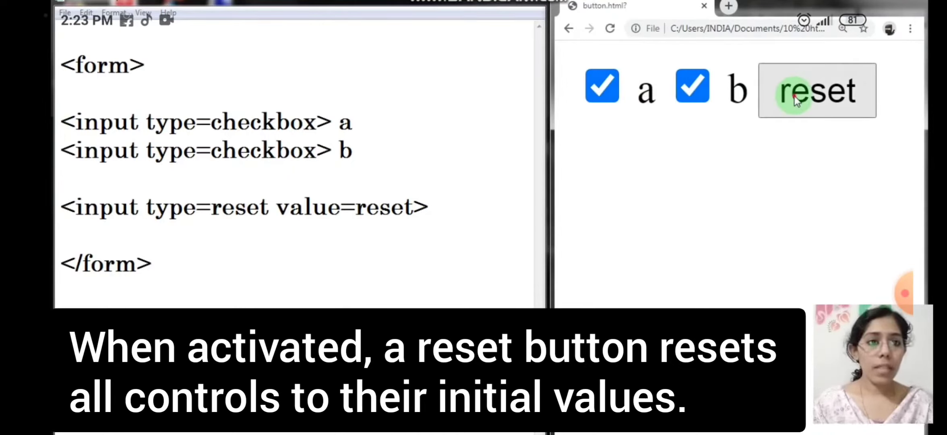
- Clear the ticked checkboxes a and b using Chrome's reset button
{"action": "left_click", "coordinate": [816, 90]}
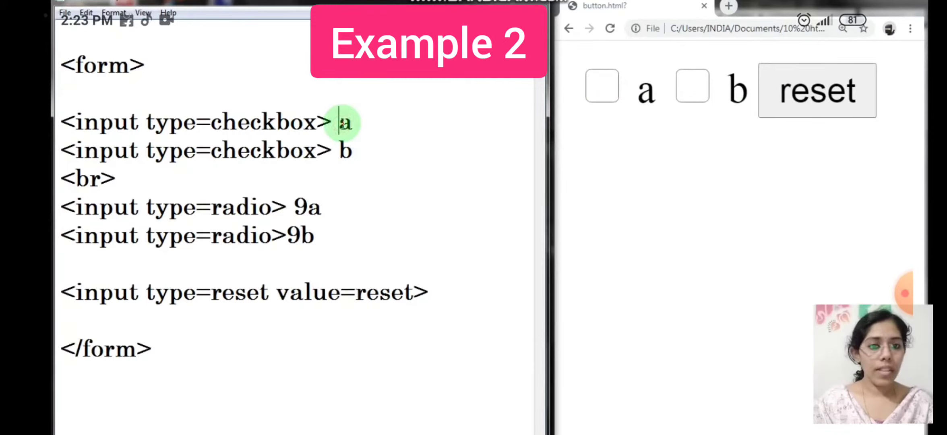
- Relabel the checkboxes 10a and 10b, refresh Chrome, and add <hr> after <br>
{"action": "type", "text": "10"}
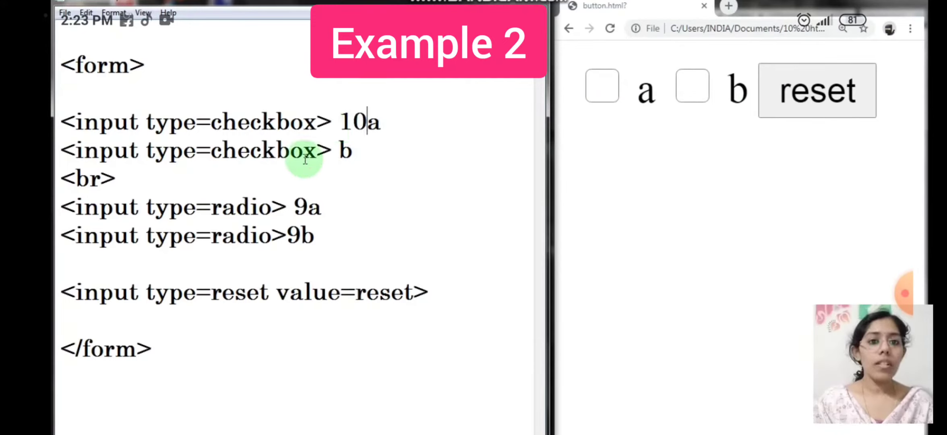
{"action": "type", "text": "10"}
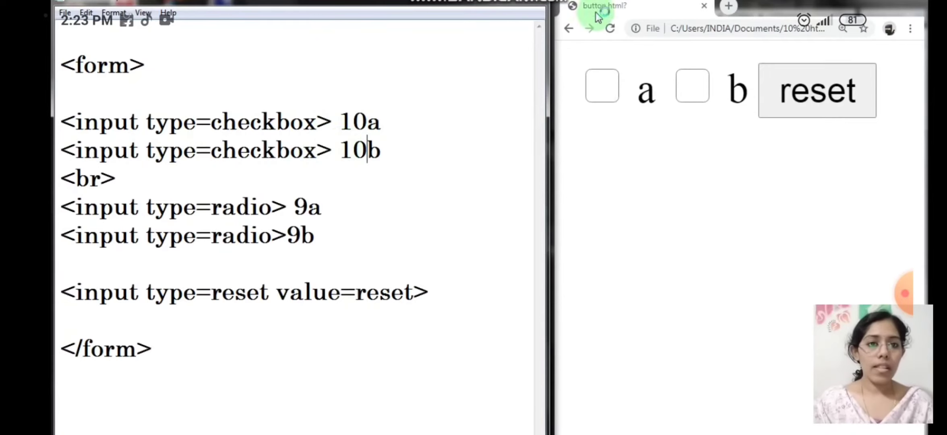
{"action": "left_click", "coordinate": [610, 29]}
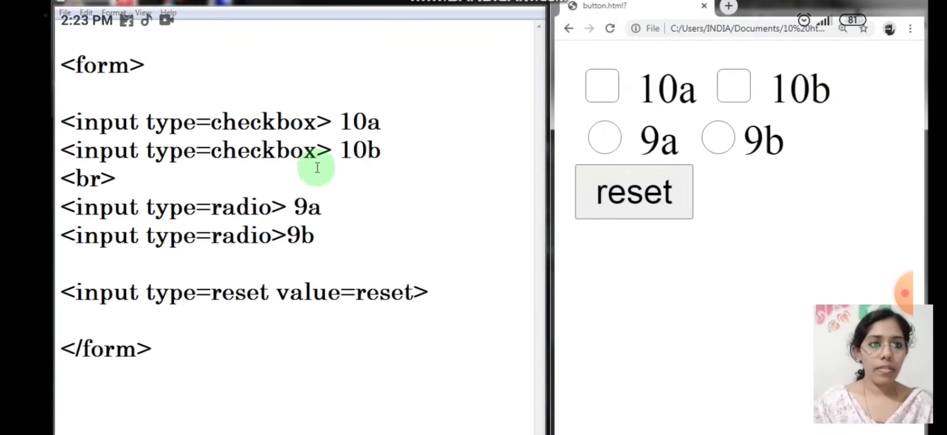
{"action": "type", "text": "<hr>"}
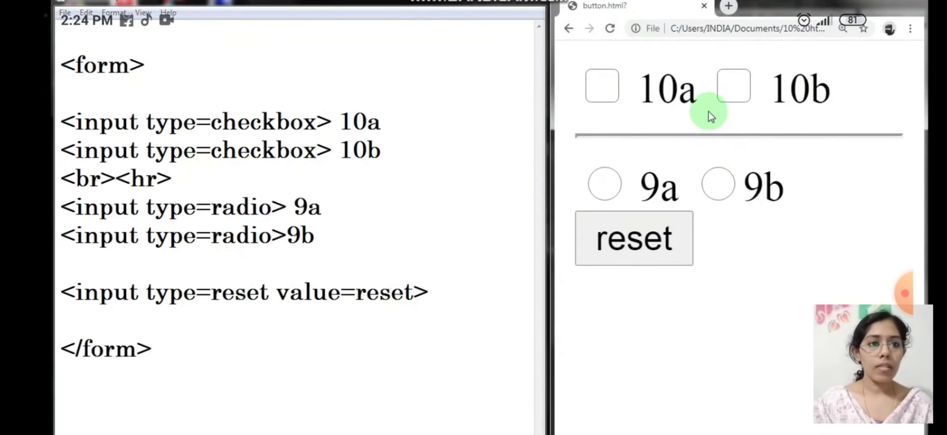
- Tick a checkbox in Chrome, then reset the form to clear every choice
{"action": "left_click", "coordinate": [601, 86]}
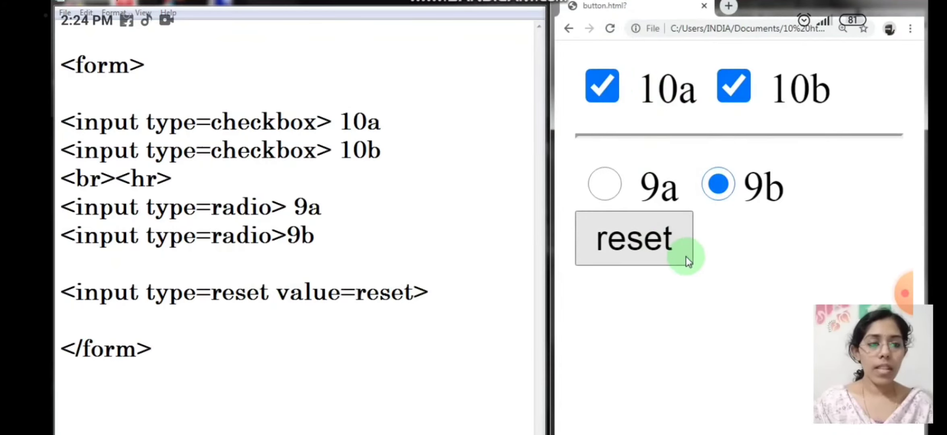
{"action": "left_click", "coordinate": [633, 237]}
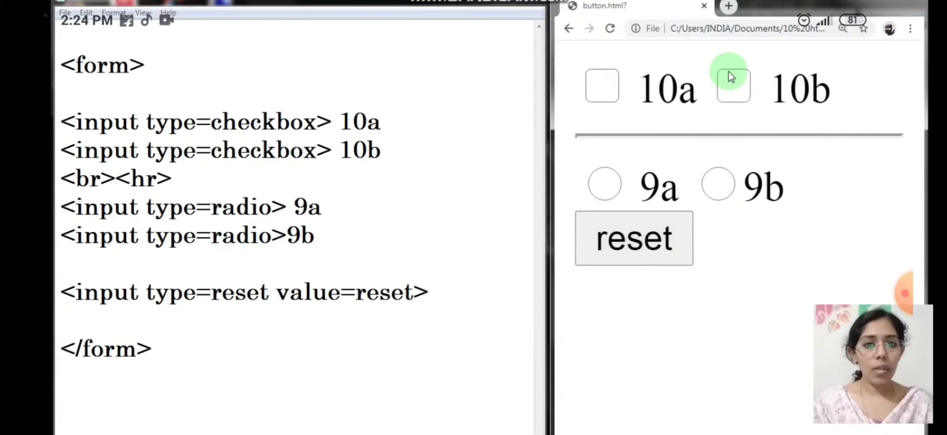